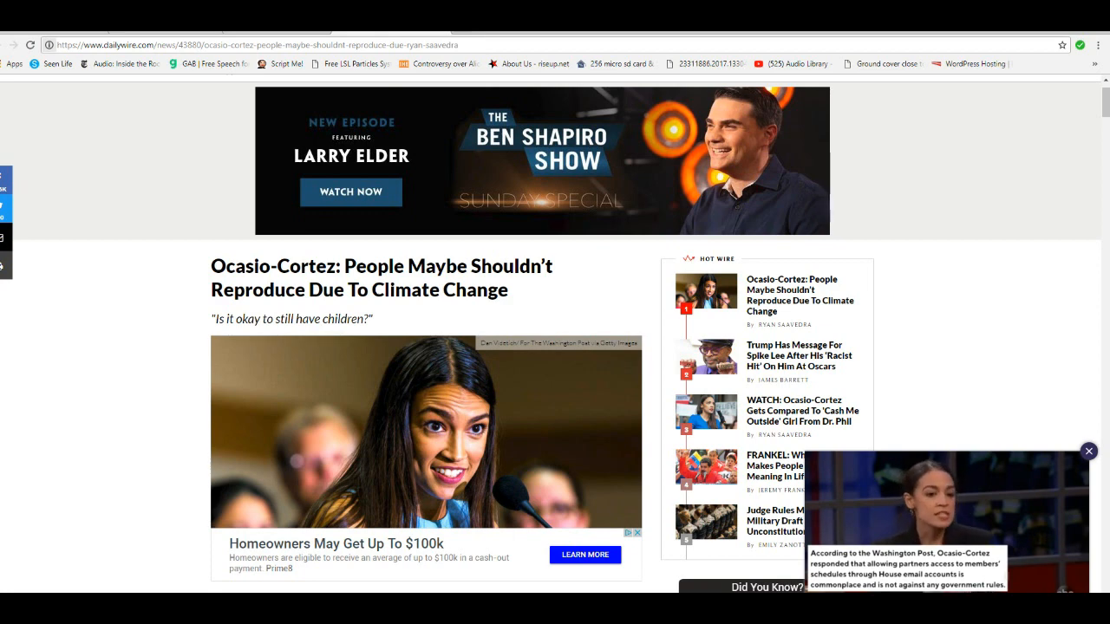
Scroll the article so the headline and opening paragraph on reconsidering having children are in view
scroll(down, 3)
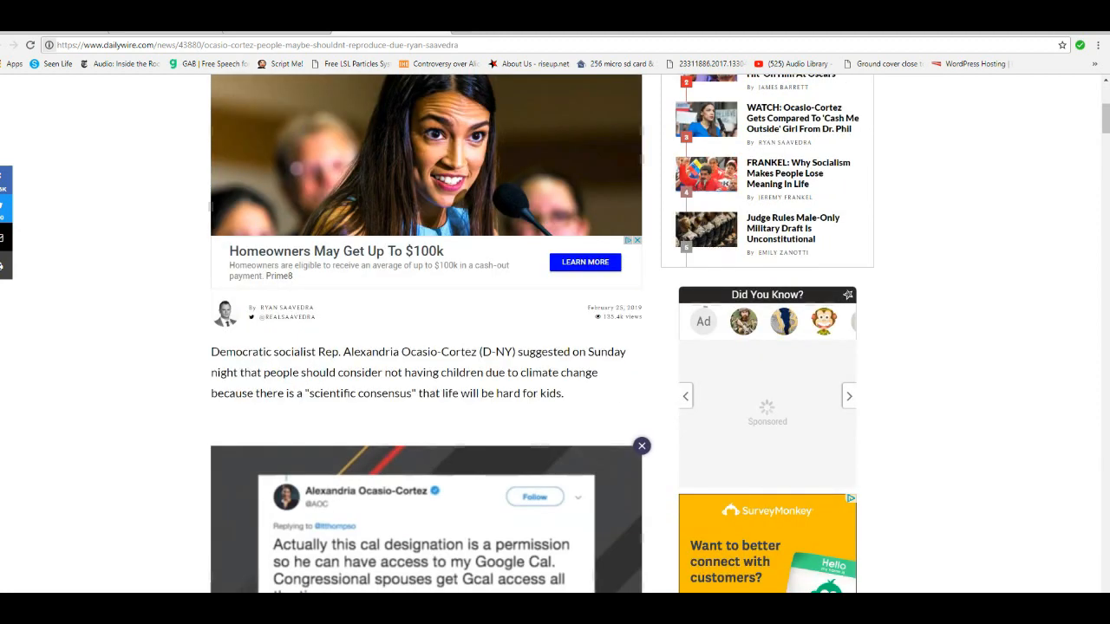
scroll(down, 3)
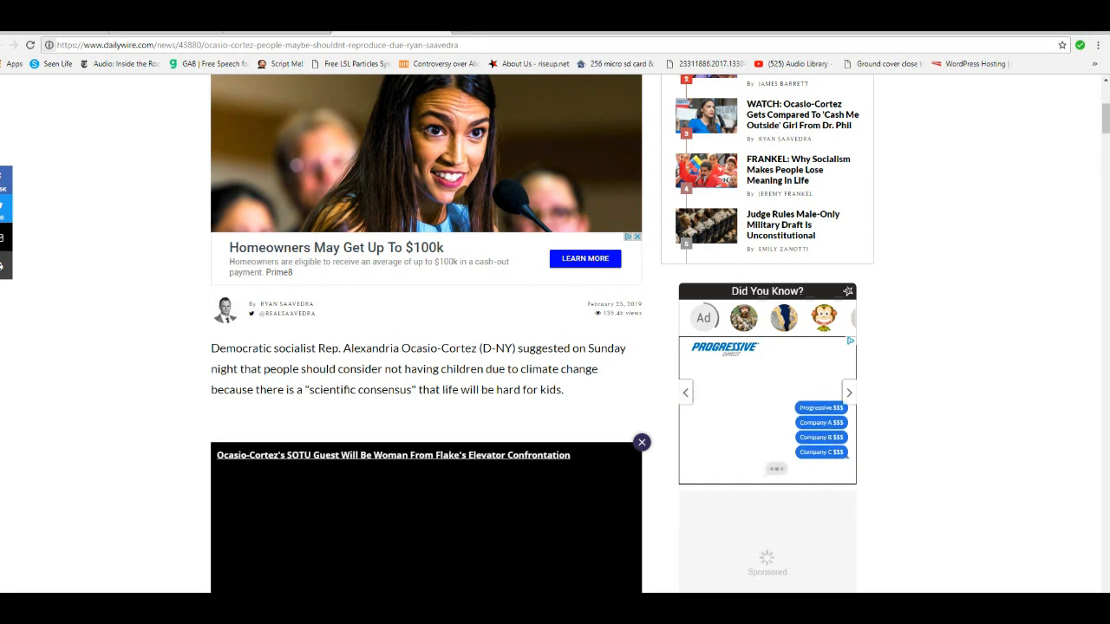
scroll(down, 3)
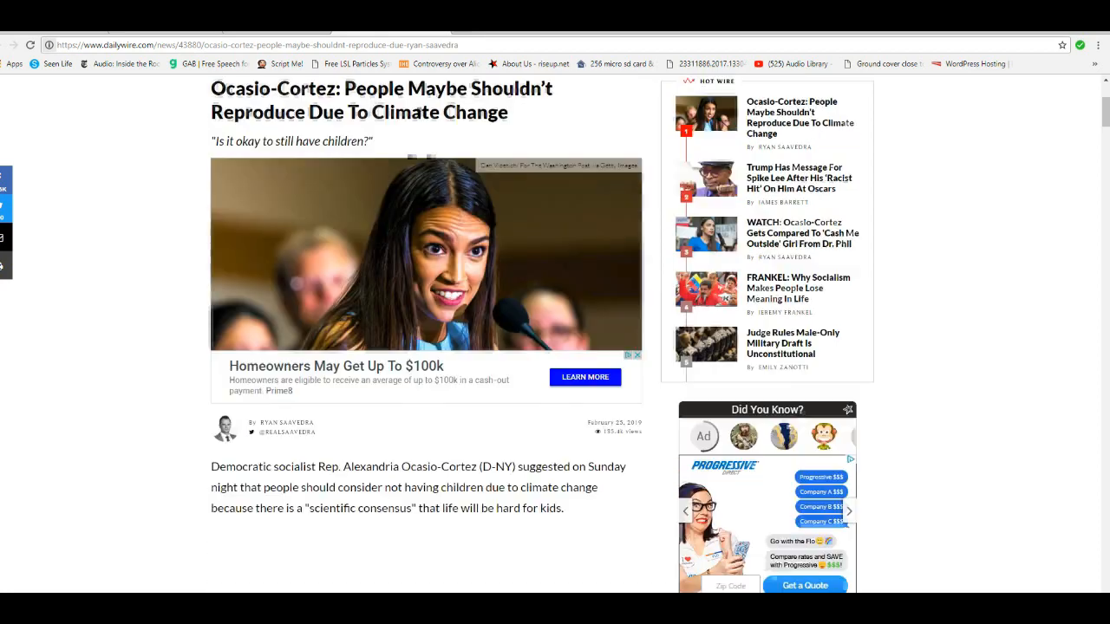
scroll(down, 3)
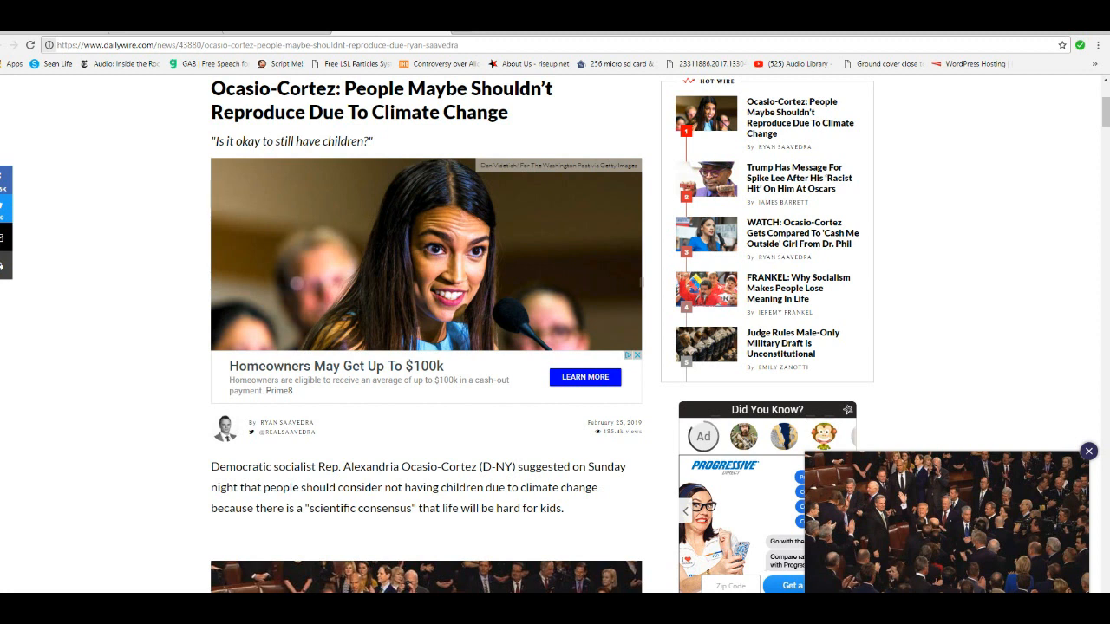
mouse_move(692, 425)
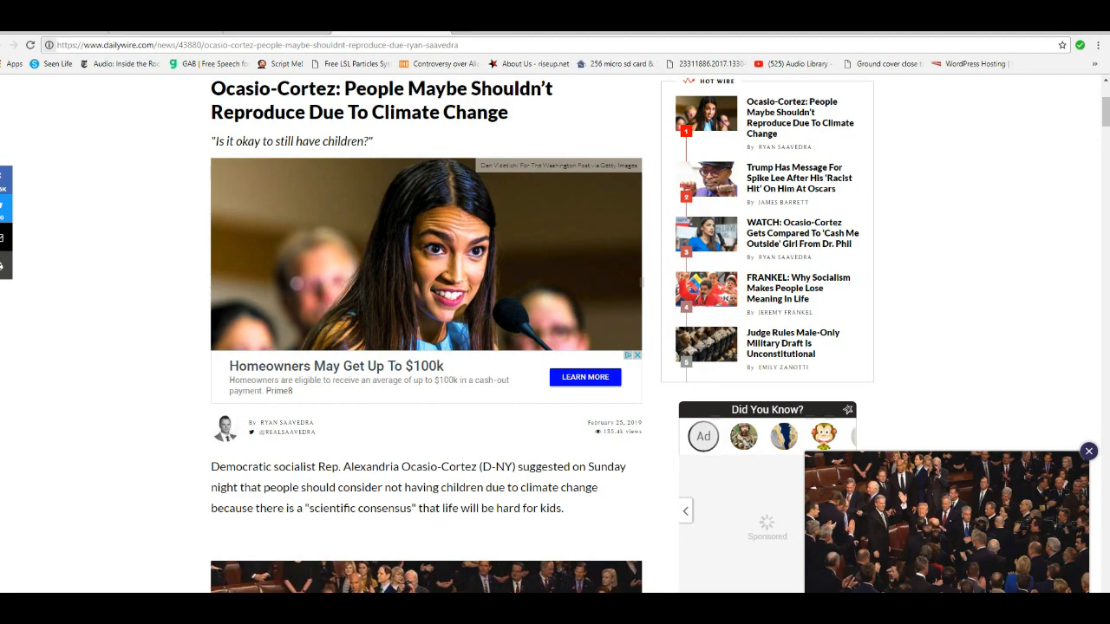
Scroll past the embedded video to the 'Our planet is going to hit disaster' quote and Feinstein mention
scroll(down, 3)
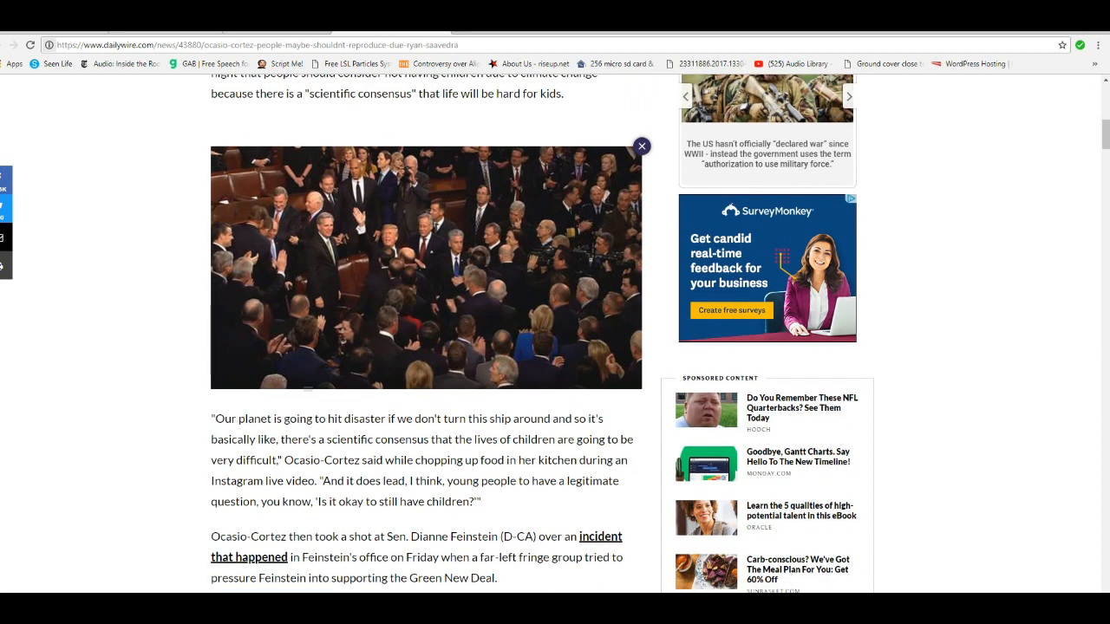
click(427, 267)
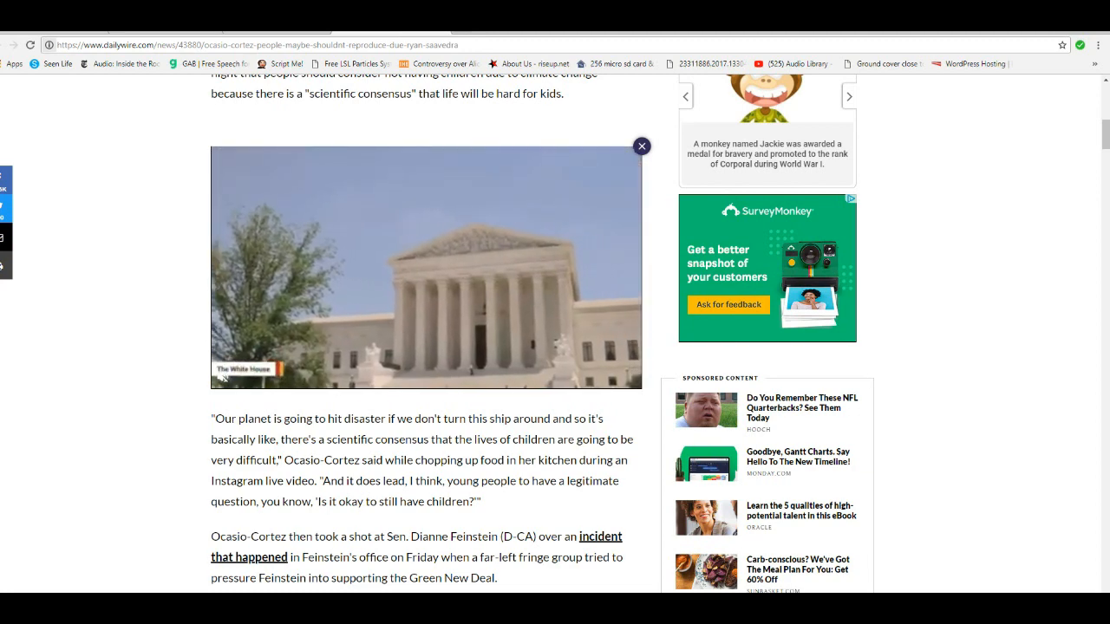
Scroll to the paragraphs on Feinstein's response and Ocasio-Cortez calling it not good enough
scroll(down, 3)
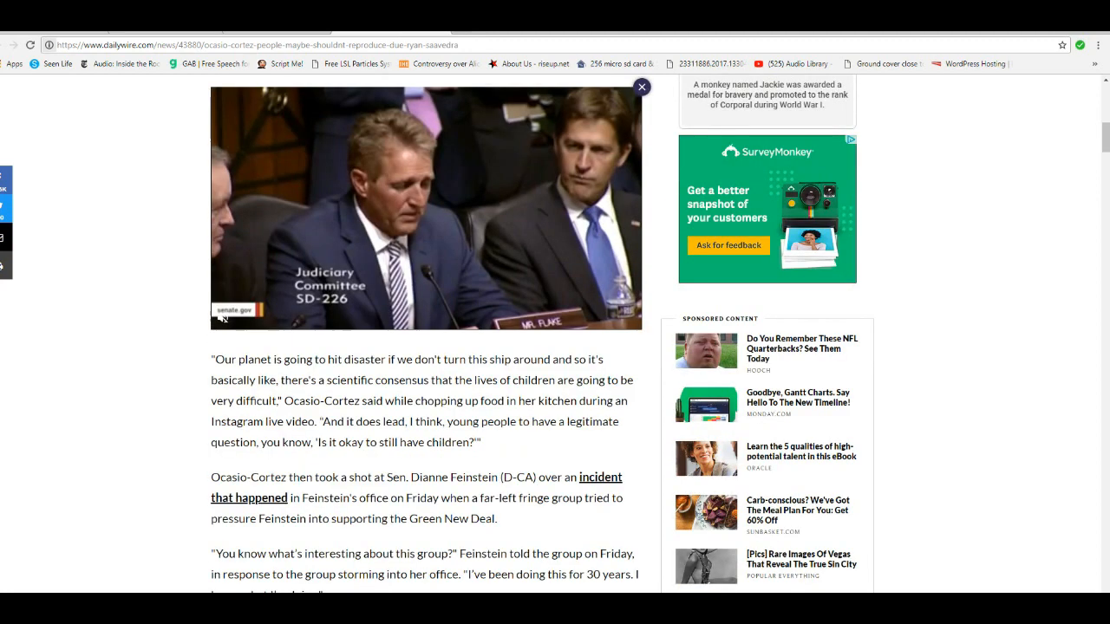
scroll(down, 3)
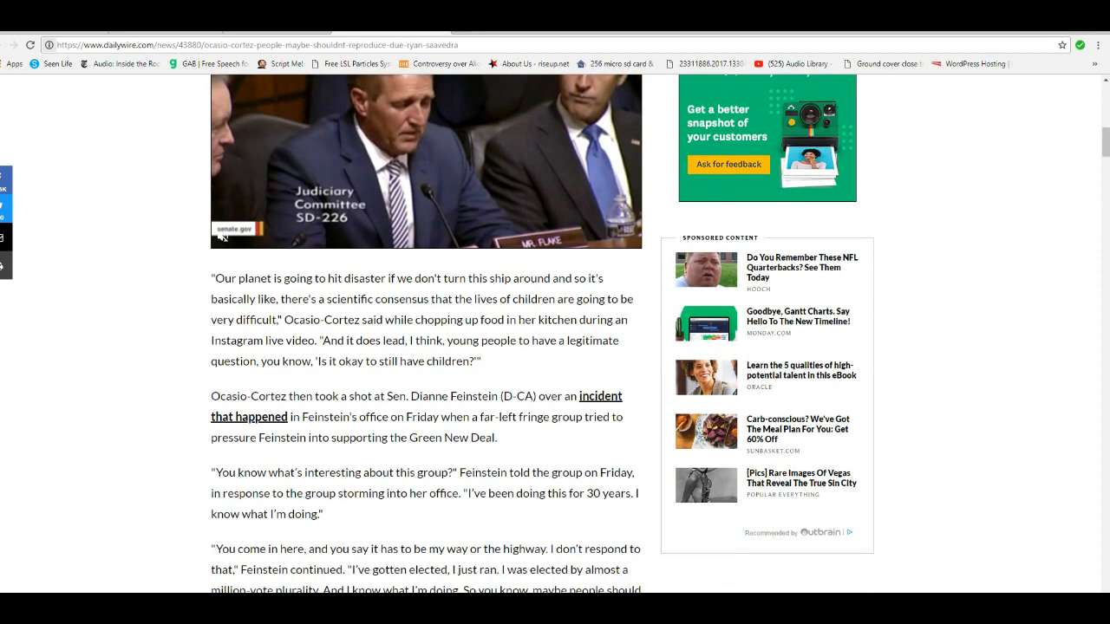
scroll(down, 3)
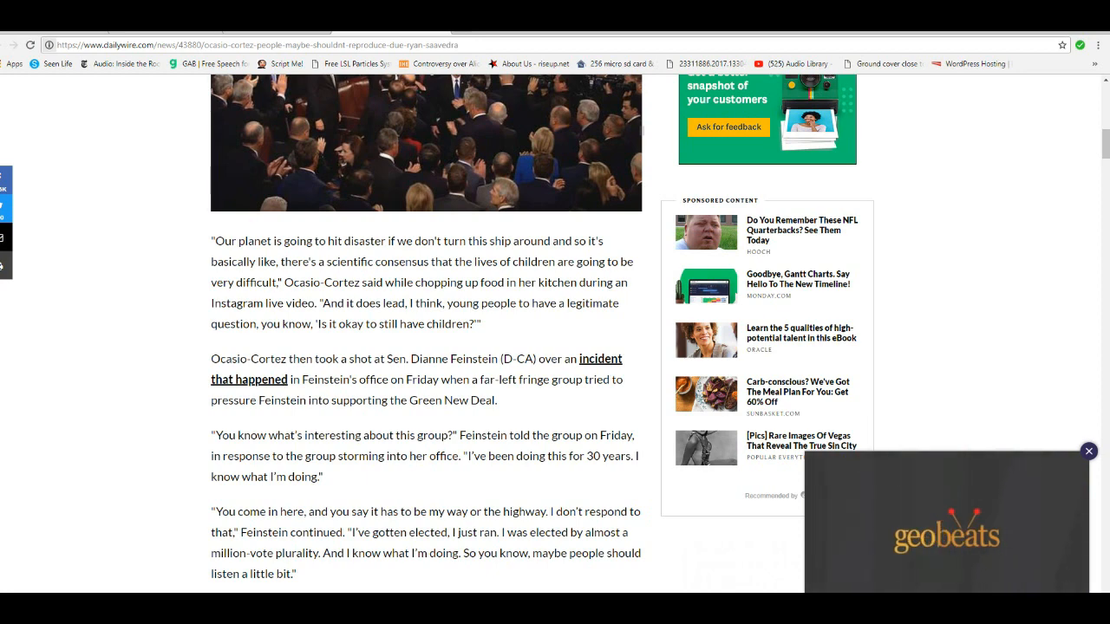
scroll(down, 3)
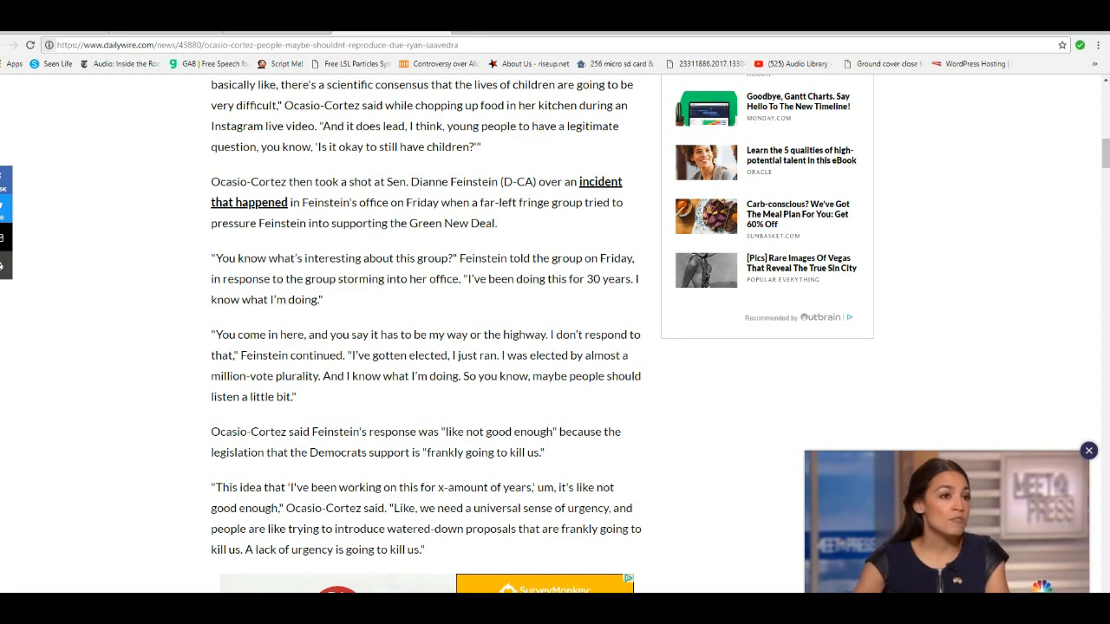
Scroll past the ad to the 'WATCH:' heading with the embedded ocasio2018 Instagram live video
scroll(down, 3)
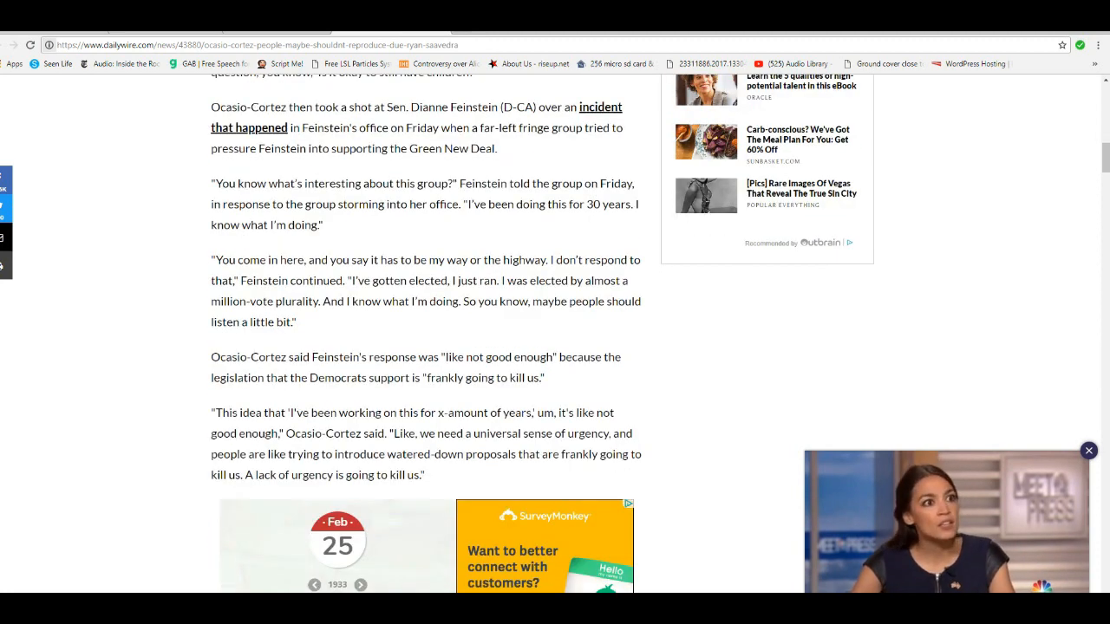
scroll(down, 3)
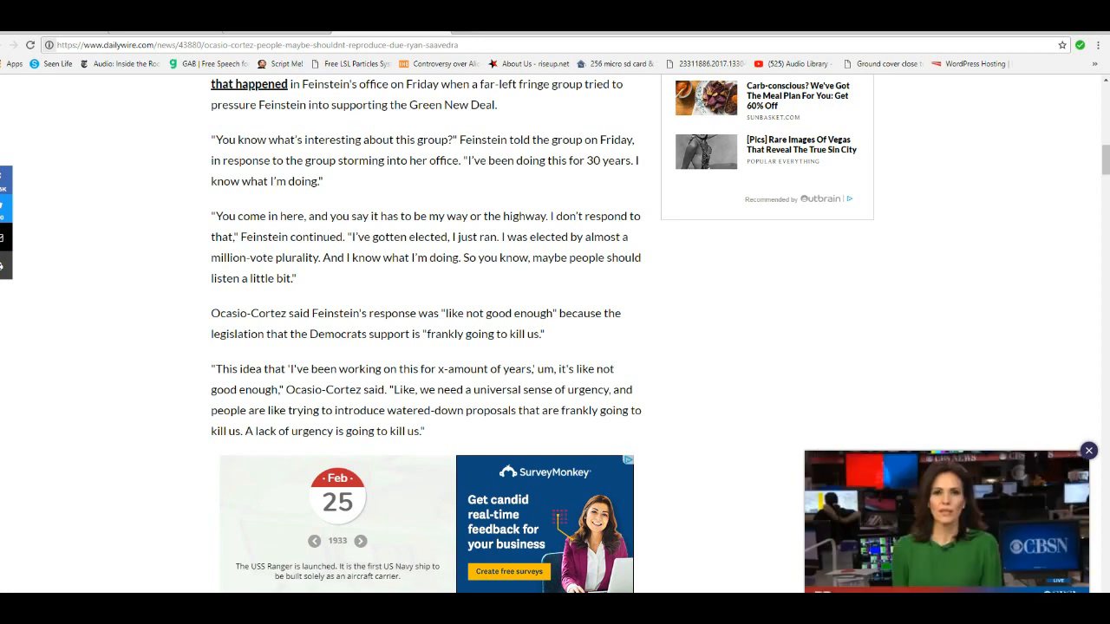
scroll(down, 3)
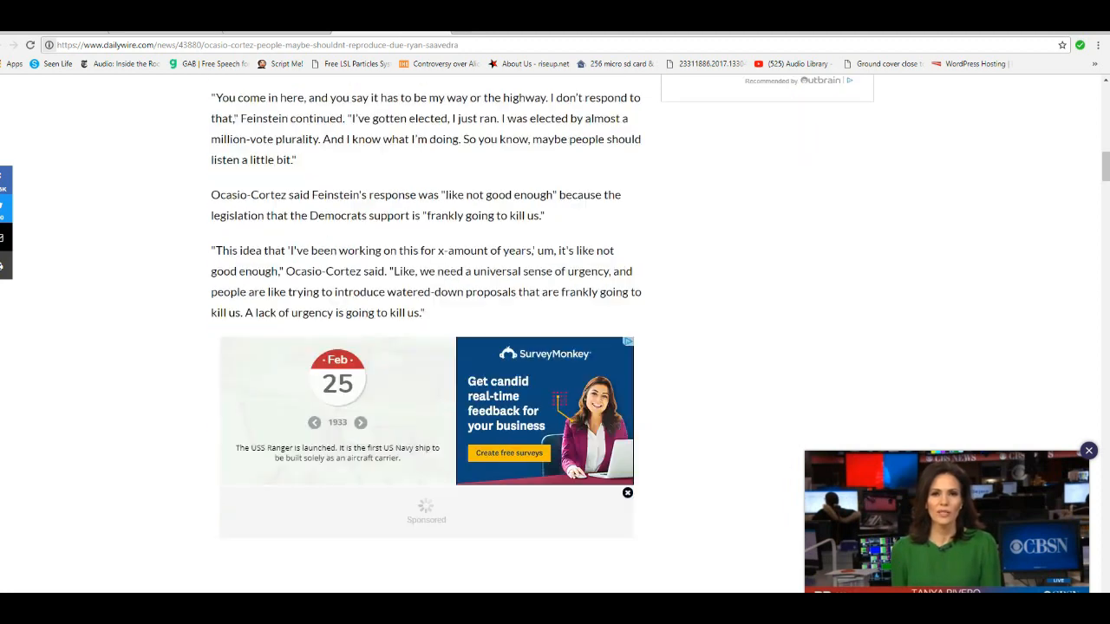
scroll(down, 3)
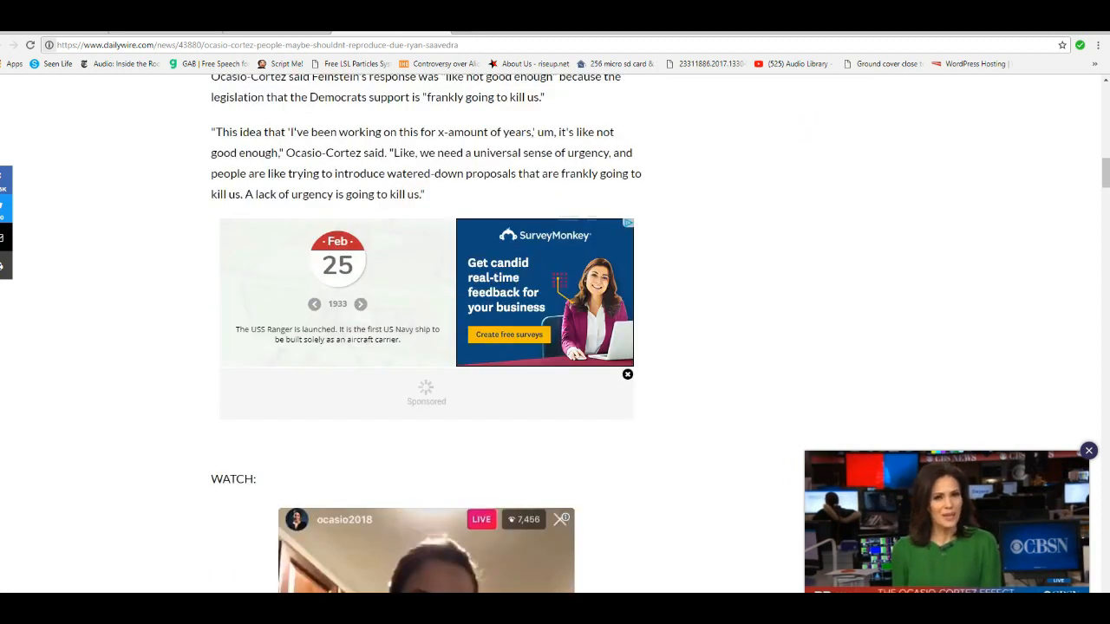
scroll(down, 3)
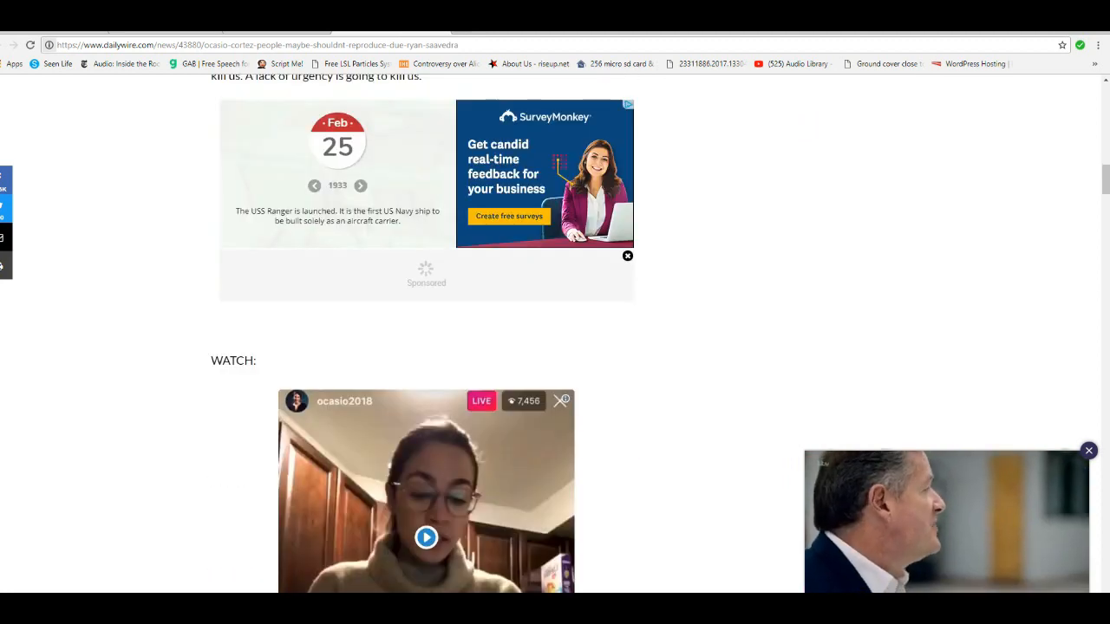
scroll(down, 3)
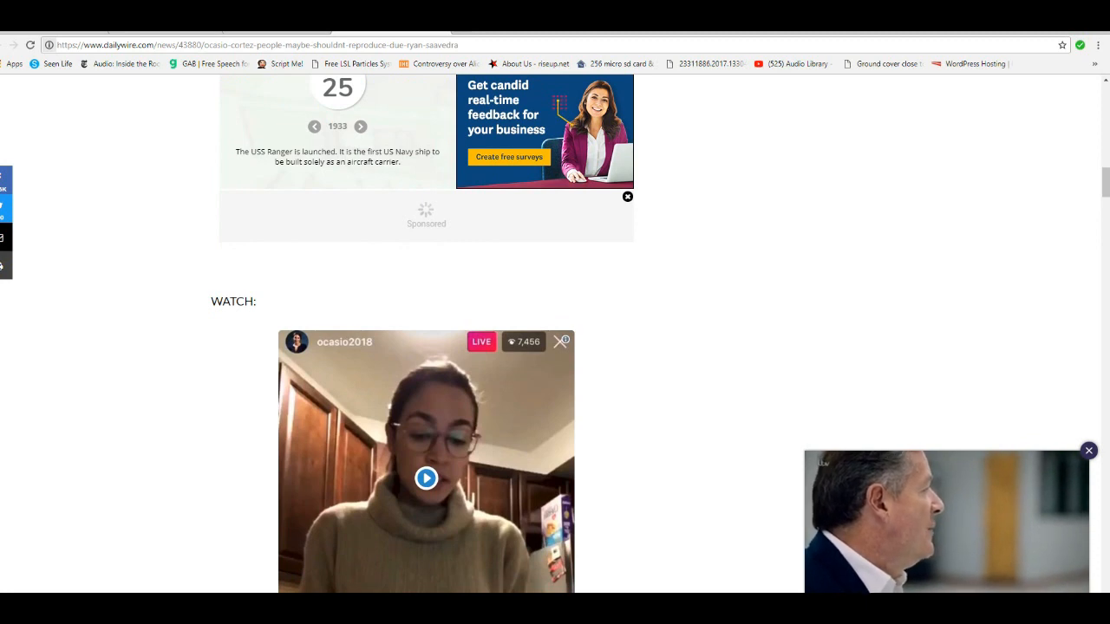
scroll(down, 3)
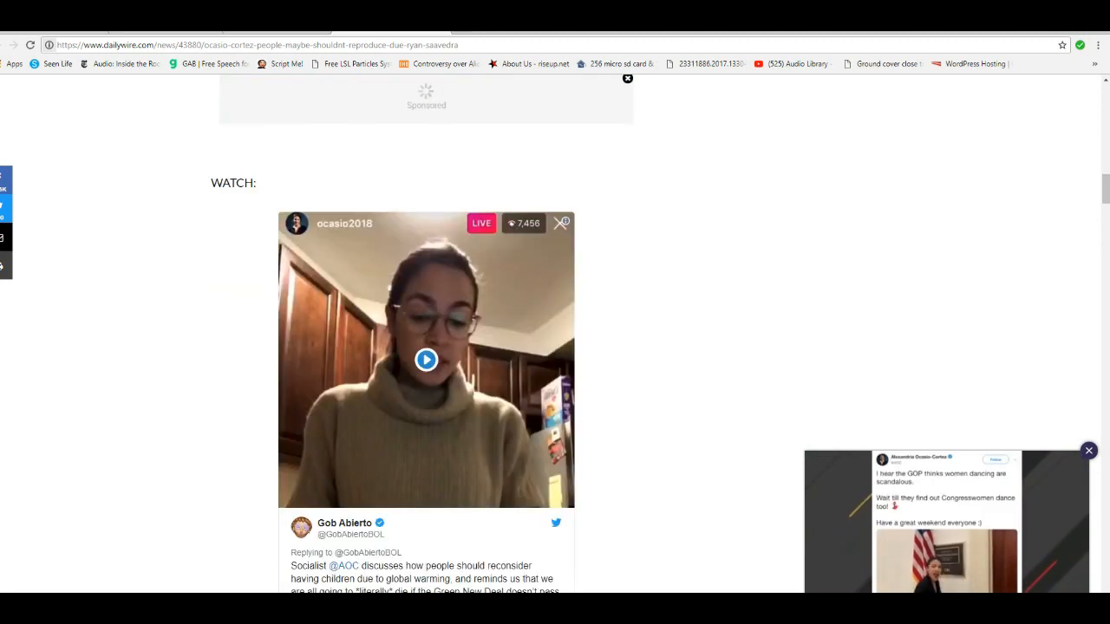